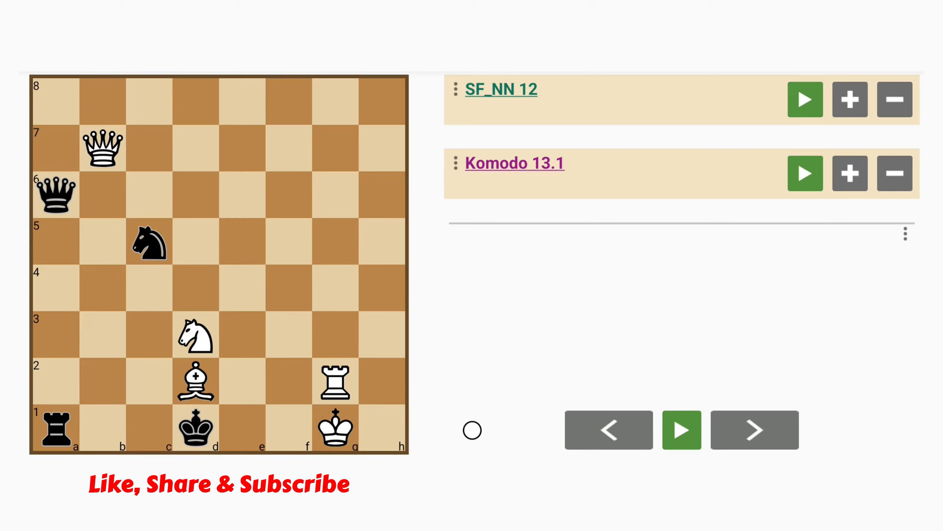
Step: Play 1.Qxa6 Rxa6 2.Nxc5 Ra3 3.Bb4, then start the 1.Qf3+ alternative
{"action": "left_click", "coordinate": [103, 148]}
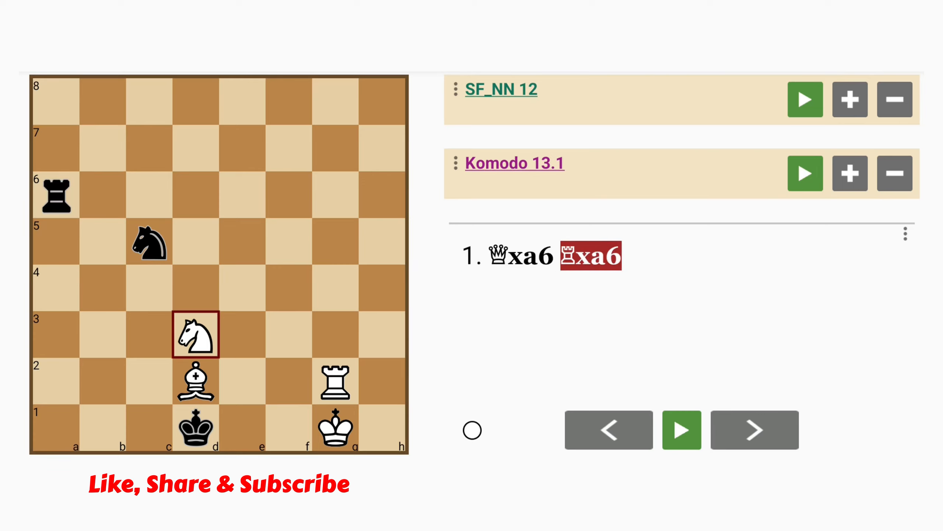
{"action": "left_click", "coordinate": [754, 430]}
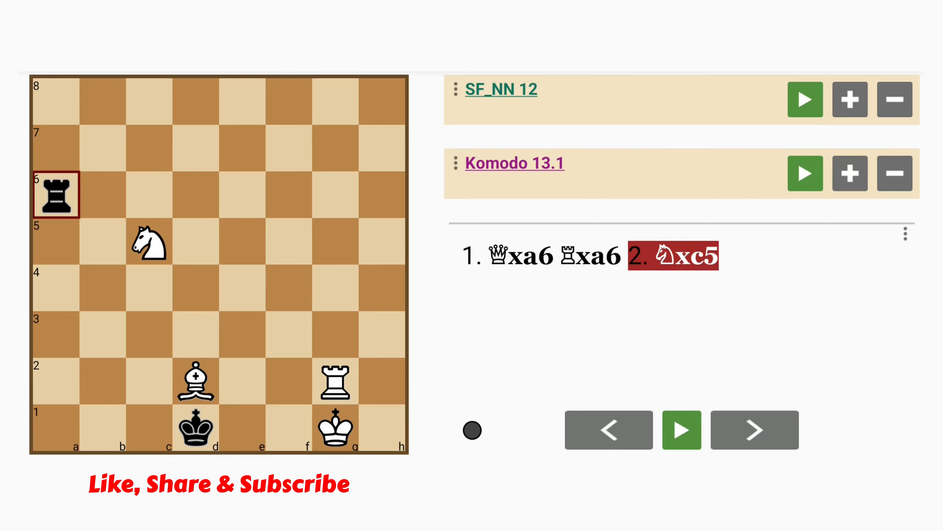
{"action": "left_click", "coordinate": [754, 430]}
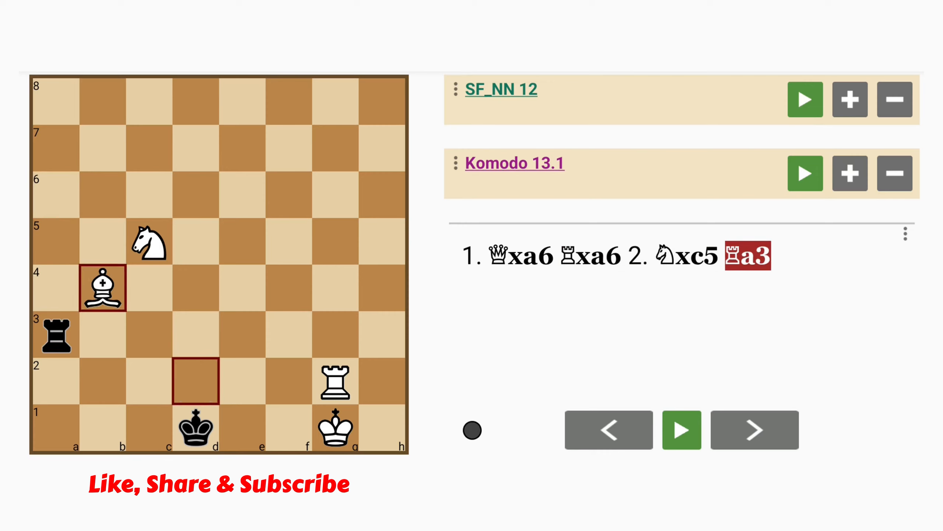
{"action": "left_click", "coordinate": [754, 430]}
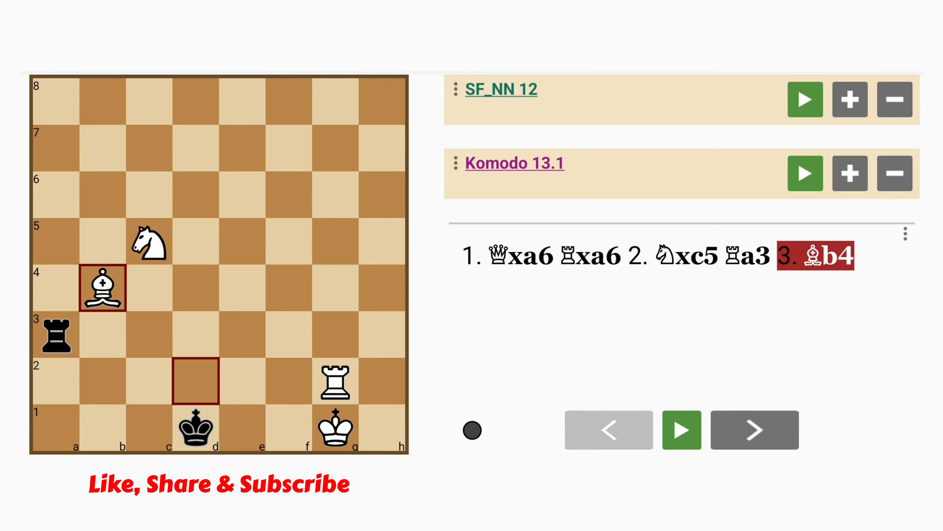
{"action": "left_click", "coordinate": [753, 429]}
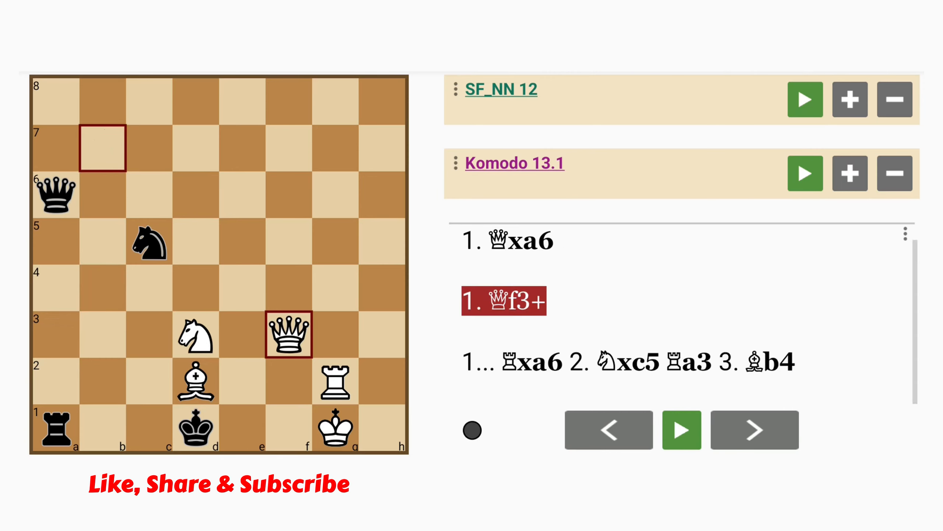
Step: Continue 1.Qf3+ with Kc2, Be1+, Kb3, Qd5+, Qc4, Nxc5+, Qa8+, Qa6, Qxa6#
{"action": "left_click", "coordinate": [754, 429]}
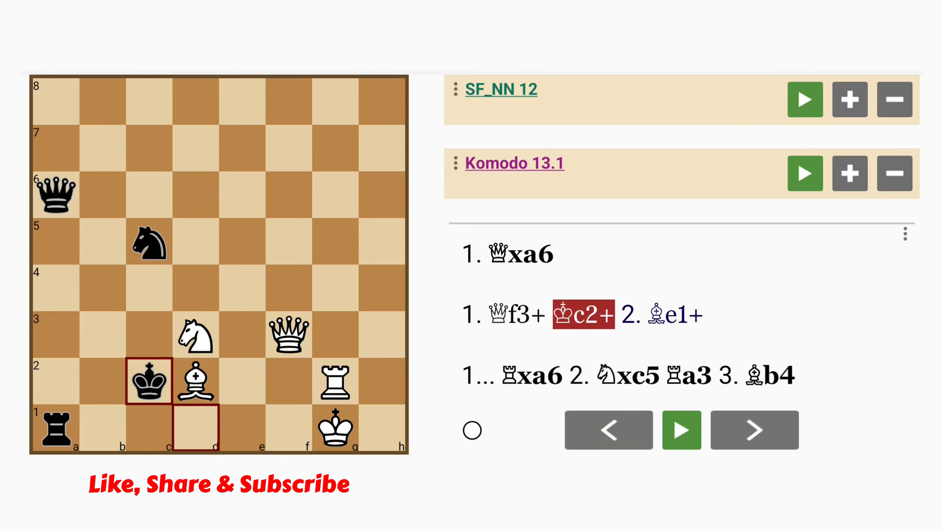
{"action": "left_click", "coordinate": [754, 429]}
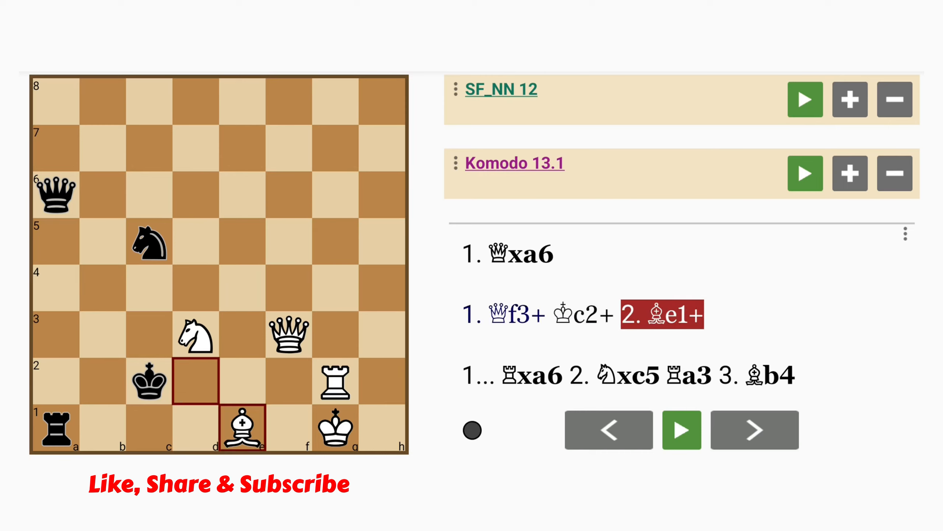
{"action": "left_click", "coordinate": [754, 430]}
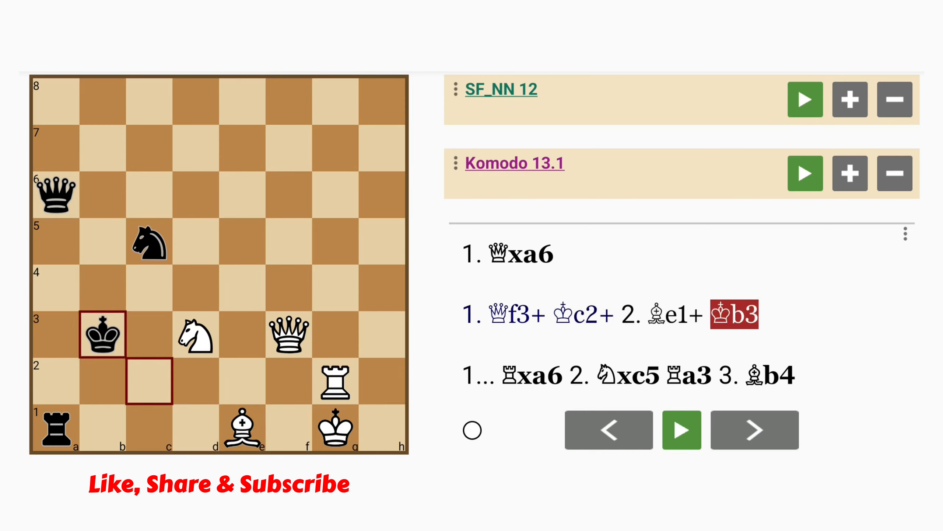
{"action": "left_click", "coordinate": [754, 429]}
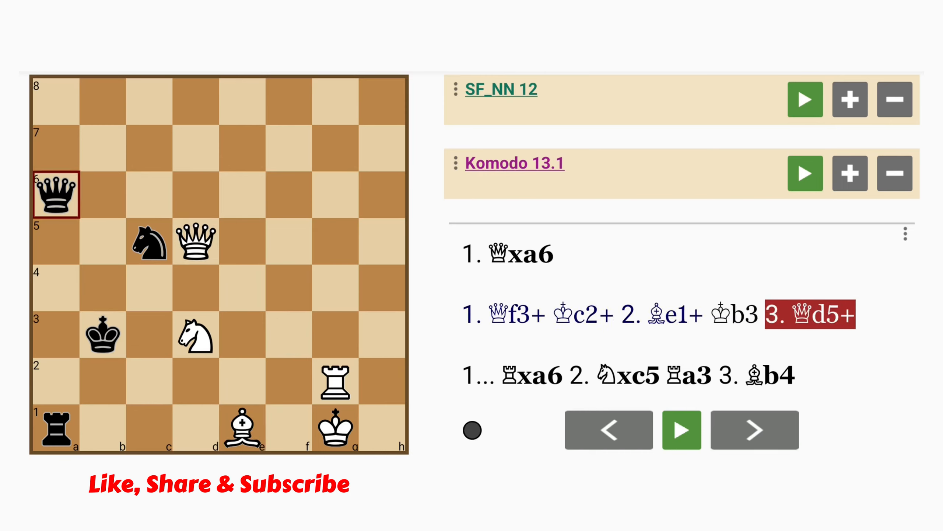
{"action": "left_click", "coordinate": [754, 430]}
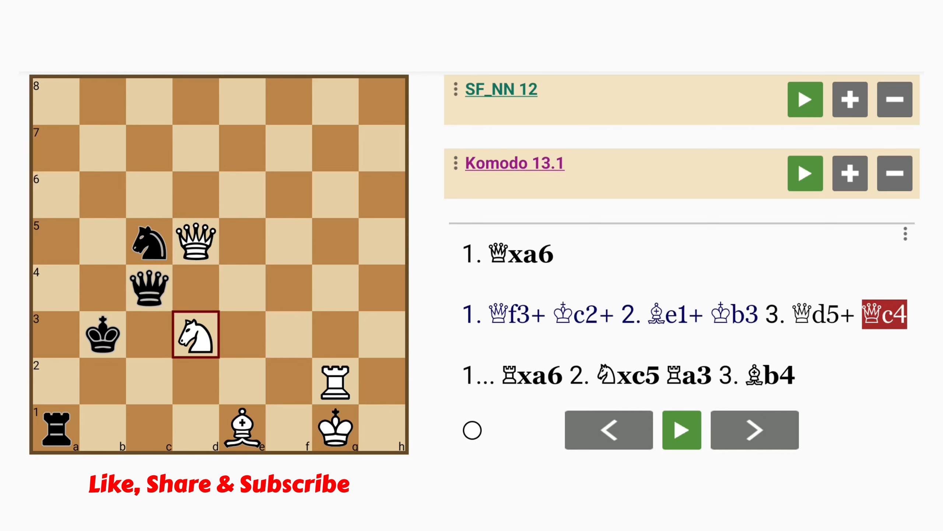
{"action": "left_click", "coordinate": [754, 430]}
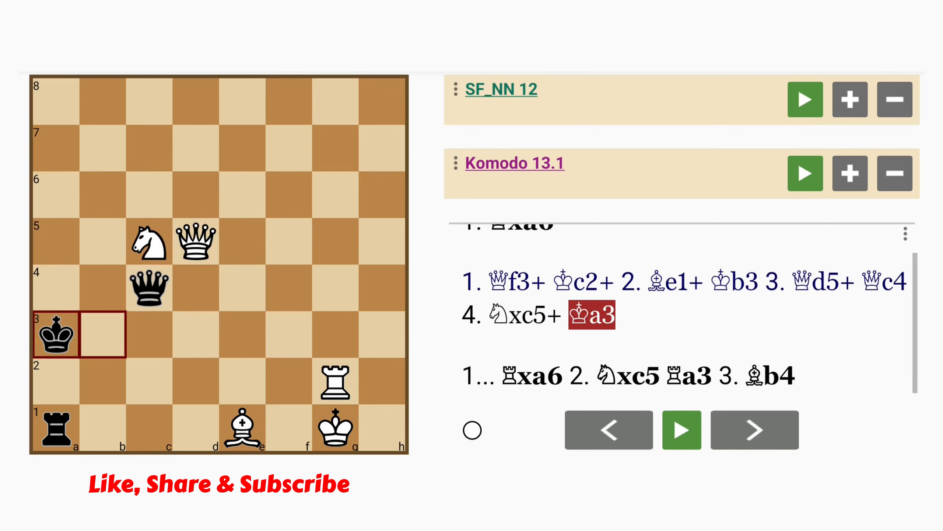
{"action": "left_click", "coordinate": [754, 430]}
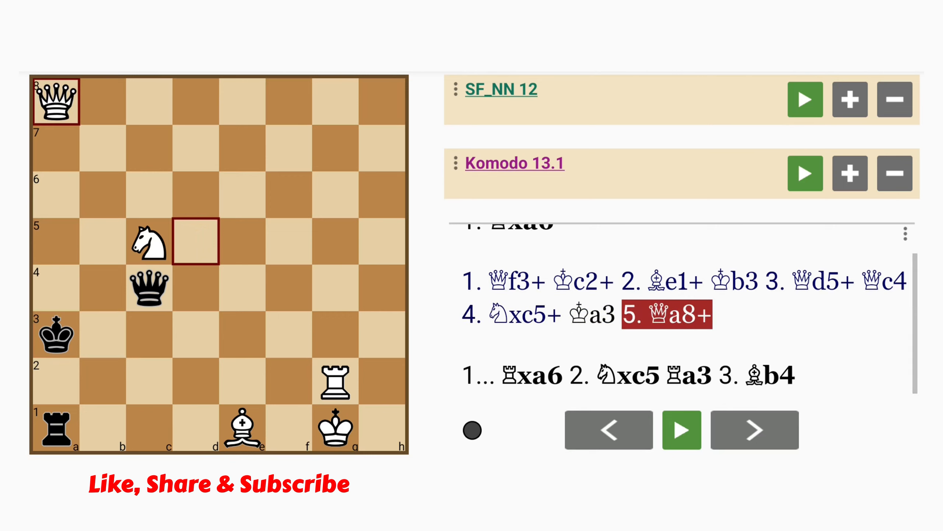
{"action": "left_click", "coordinate": [753, 430]}
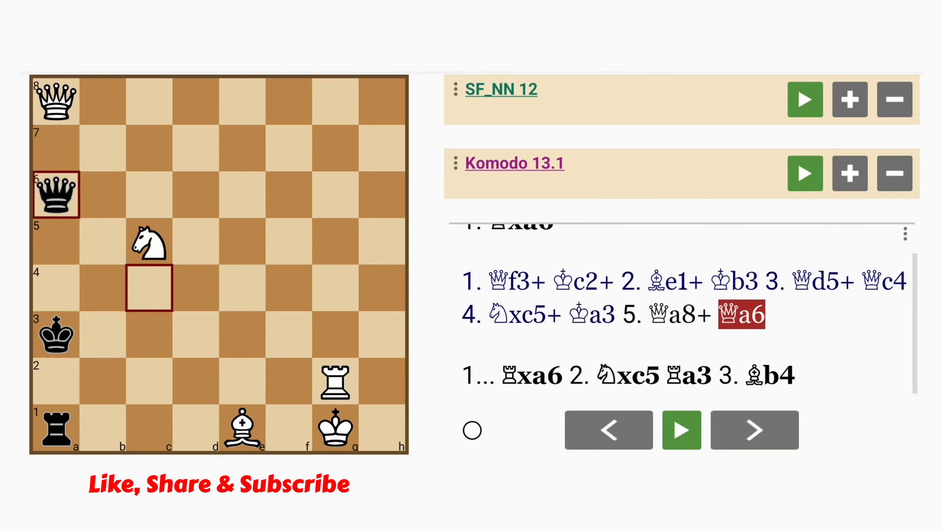
{"action": "left_click", "coordinate": [754, 430]}
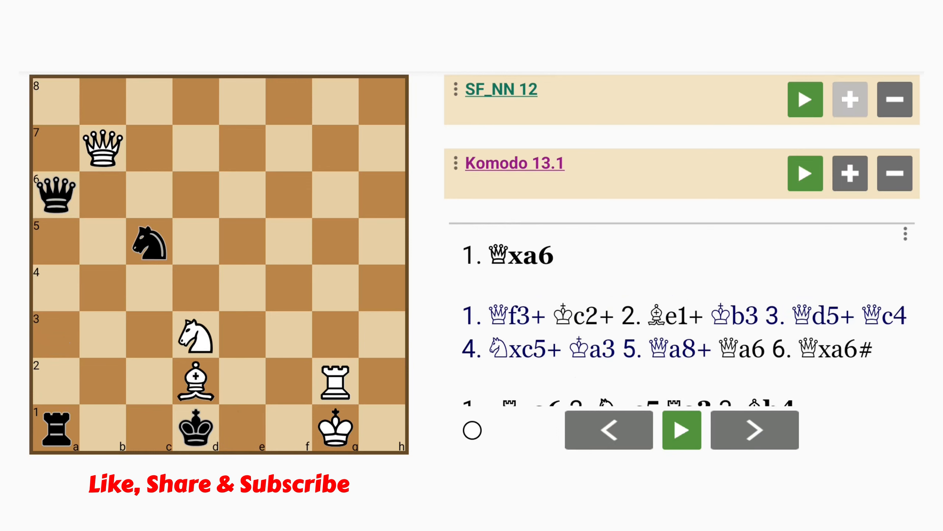
Step: Play 1.Be3 and step through the 1...Nxd3 line to 3.Bd2# mate
{"action": "left_click", "coordinate": [805, 99]}
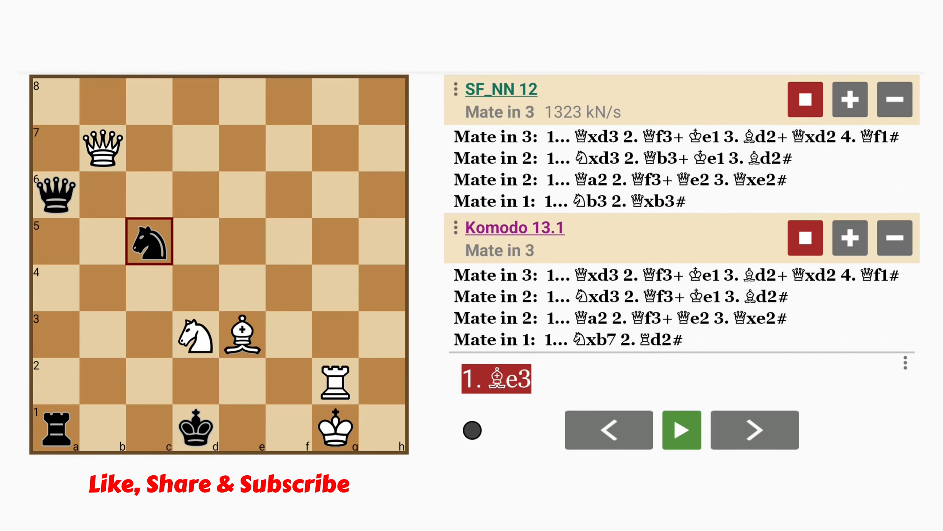
{"action": "left_click", "coordinate": [754, 430]}
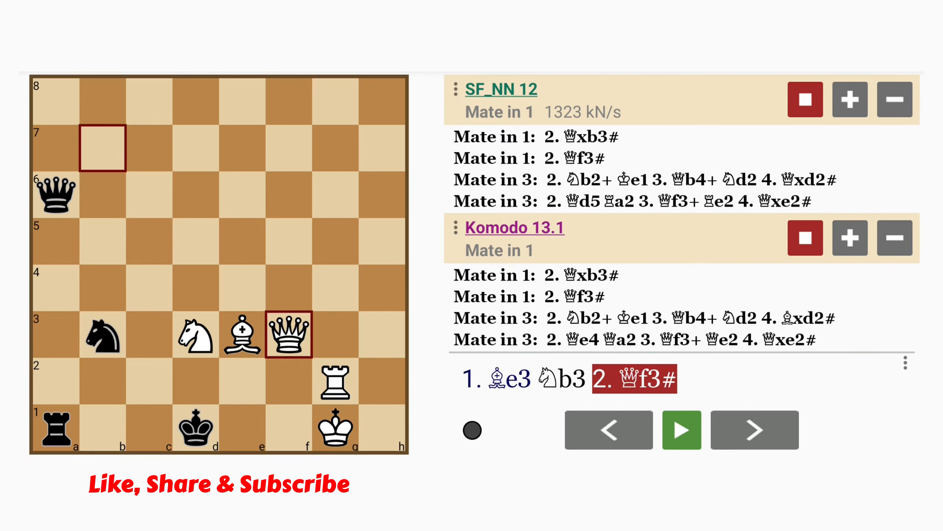
{"action": "left_click", "coordinate": [754, 430]}
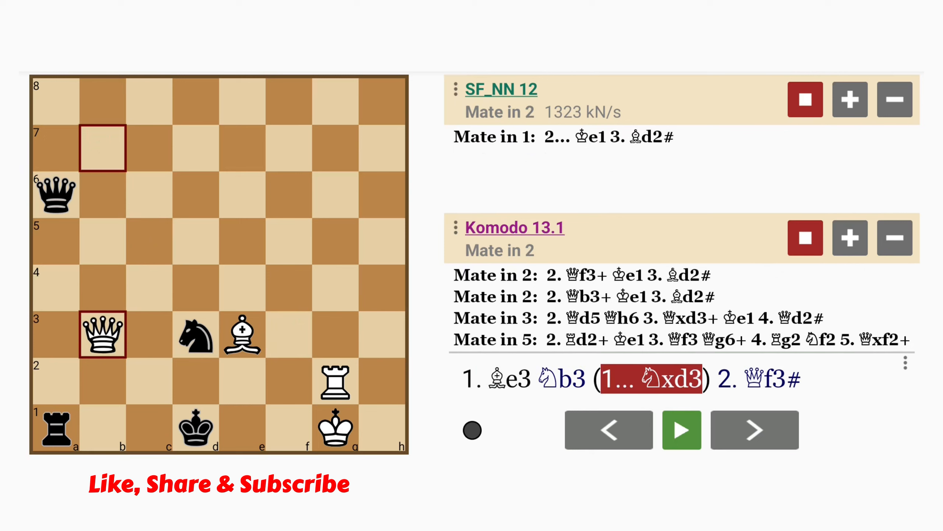
{"action": "left_click", "coordinate": [754, 429]}
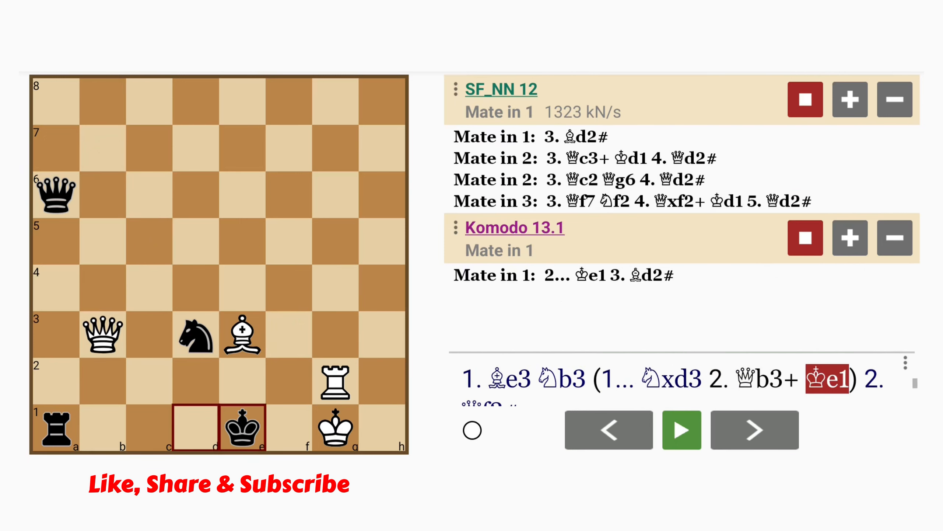
{"action": "left_click", "coordinate": [753, 430]}
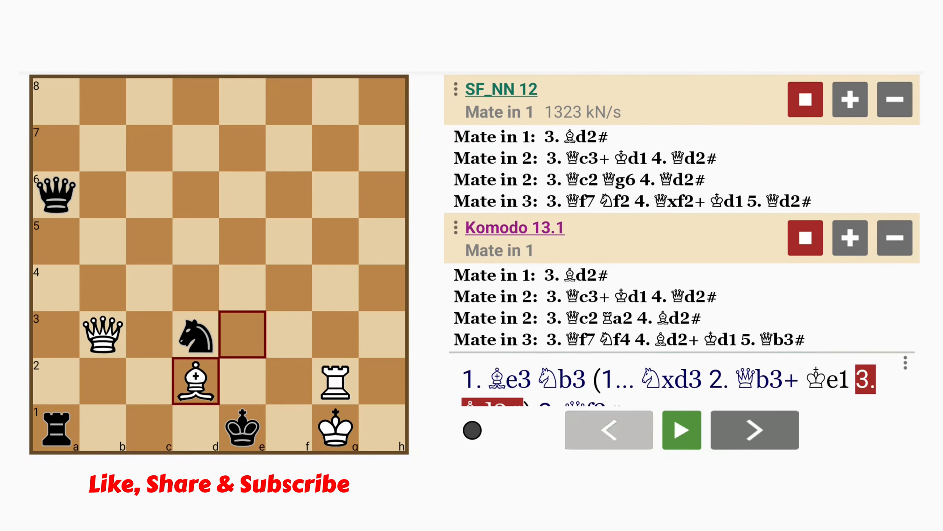
Step: Review the 1...Nxb7 defence and its mate, then select the 1...Qxd3 variation
{"action": "left_click", "coordinate": [754, 430]}
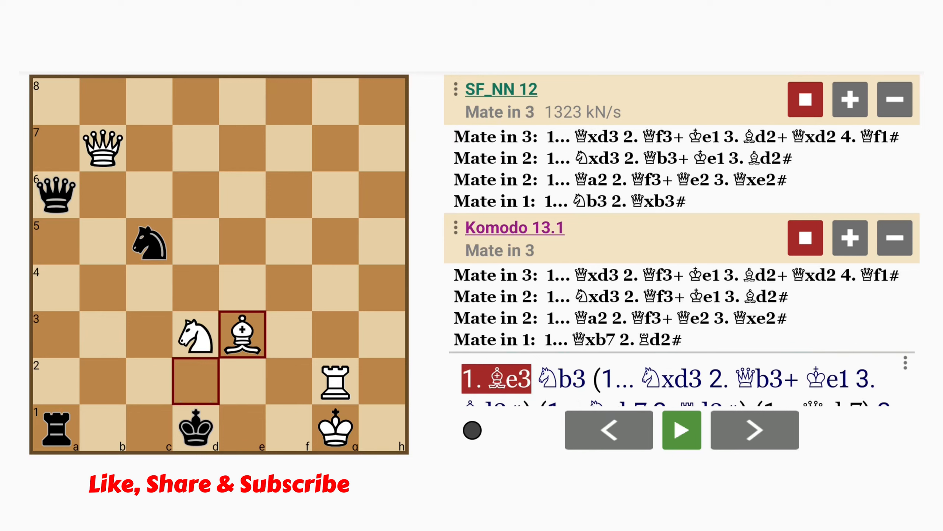
{"action": "left_click", "coordinate": [754, 429]}
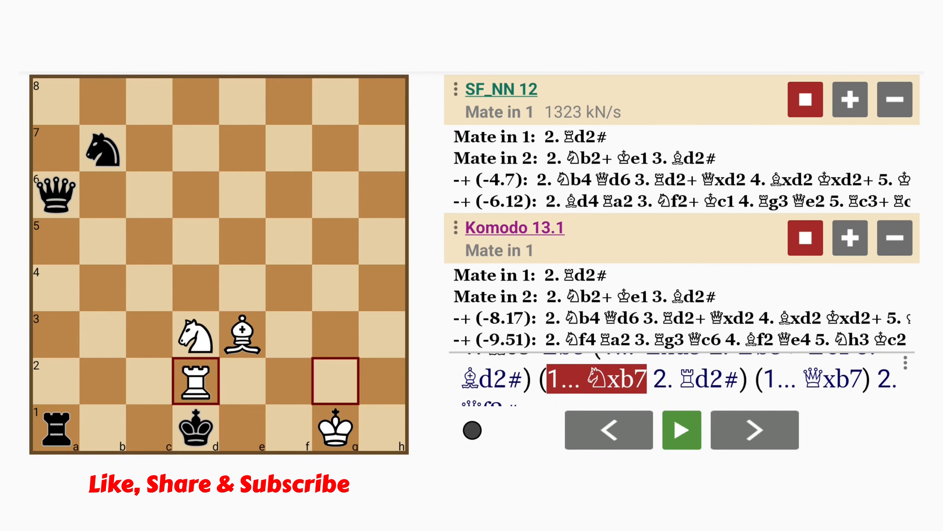
{"action": "left_click", "coordinate": [754, 430]}
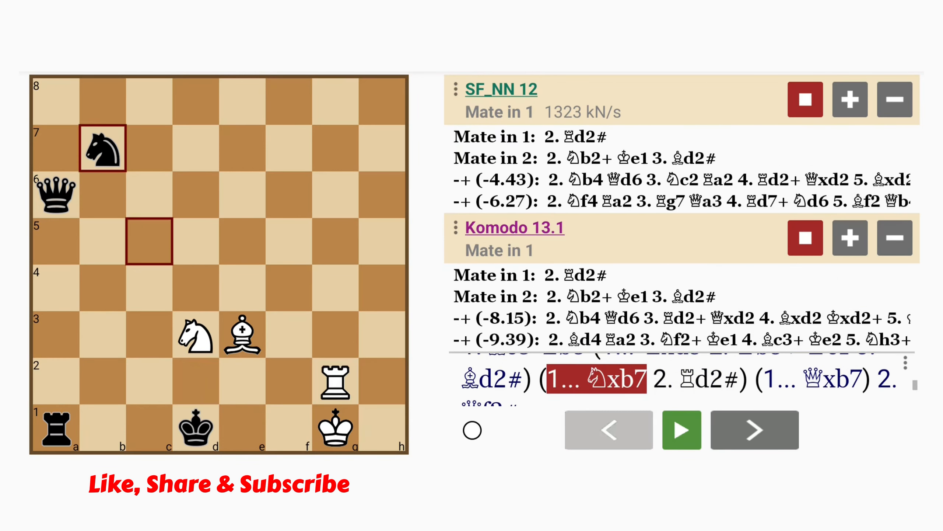
{"action": "left_click", "coordinate": [754, 430]}
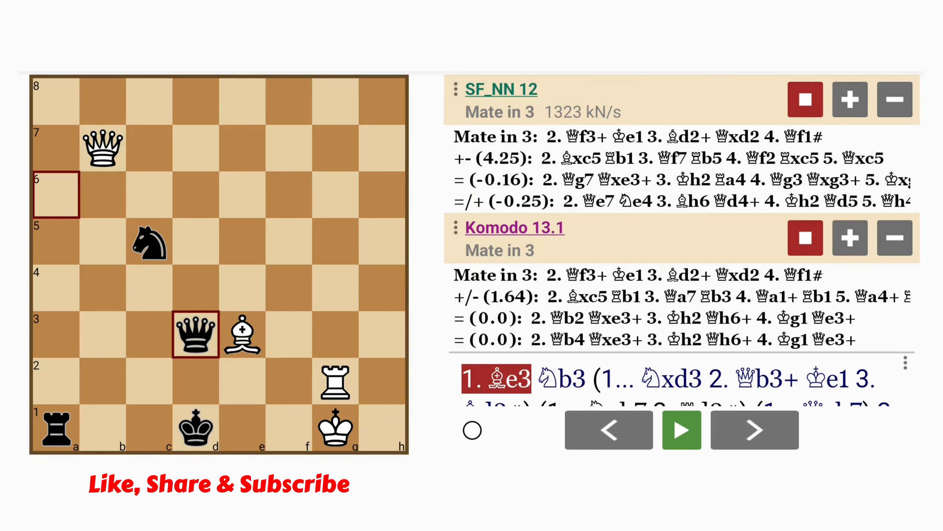
{"action": "left_click", "coordinate": [754, 429]}
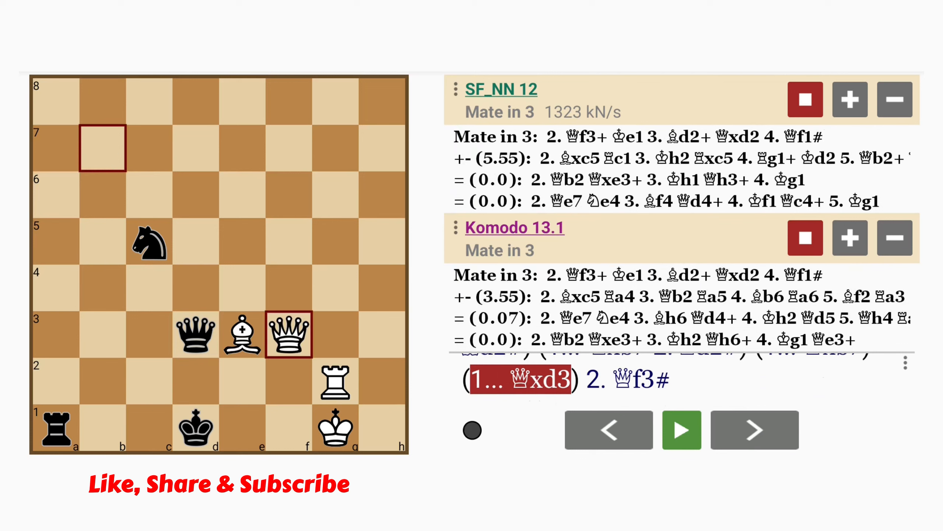
Step: Step through 2.Qf3+ Qe2, then 2...Ke1 3.Bd2+ Qxd2 4.Qf1#, returning to 1.Be3
{"action": "left_click", "coordinate": [754, 429]}
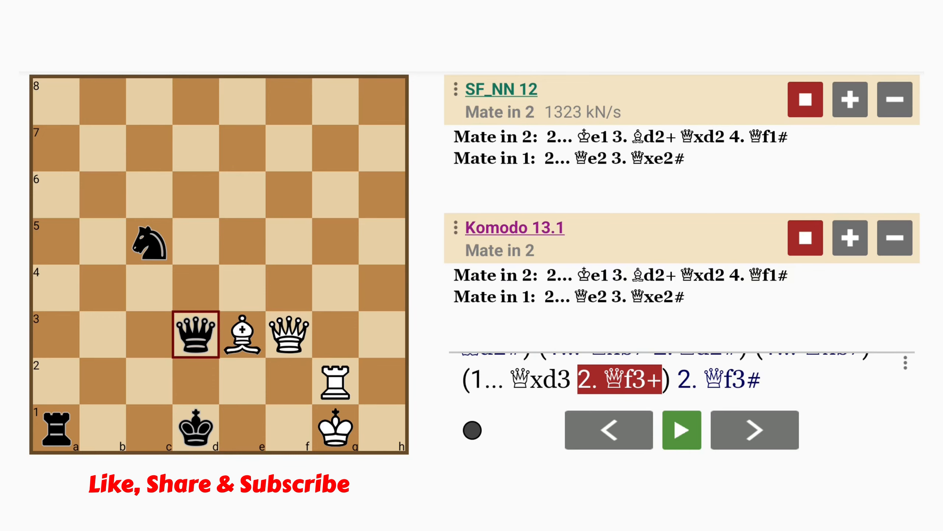
{"action": "left_click", "coordinate": [754, 430]}
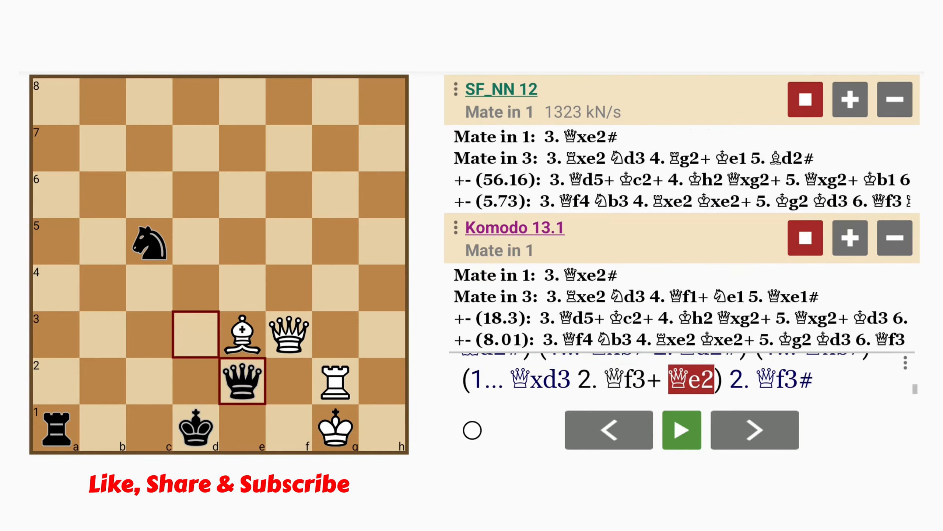
{"action": "left_click", "coordinate": [755, 430]}
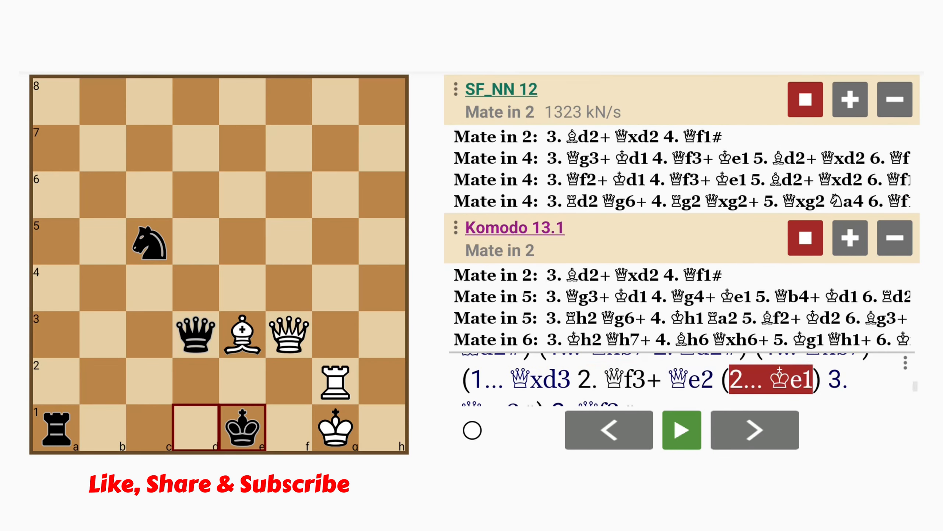
{"action": "left_click", "coordinate": [754, 430]}
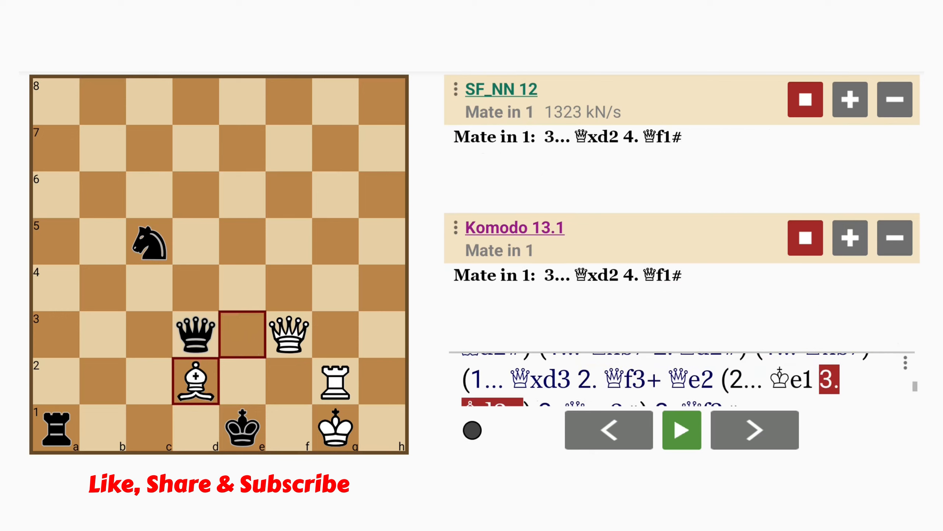
{"action": "left_click", "coordinate": [754, 429]}
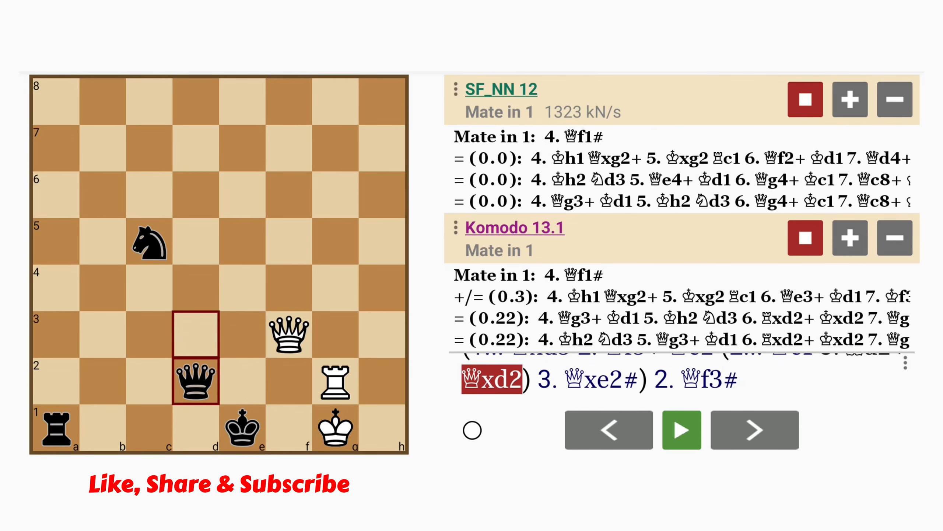
{"action": "left_click", "coordinate": [753, 430]}
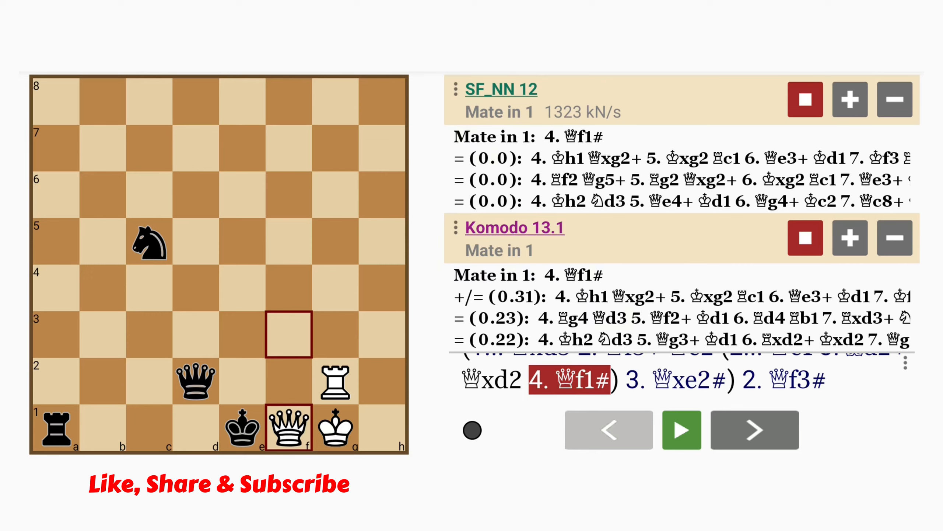
{"action": "left_click", "coordinate": [609, 429]}
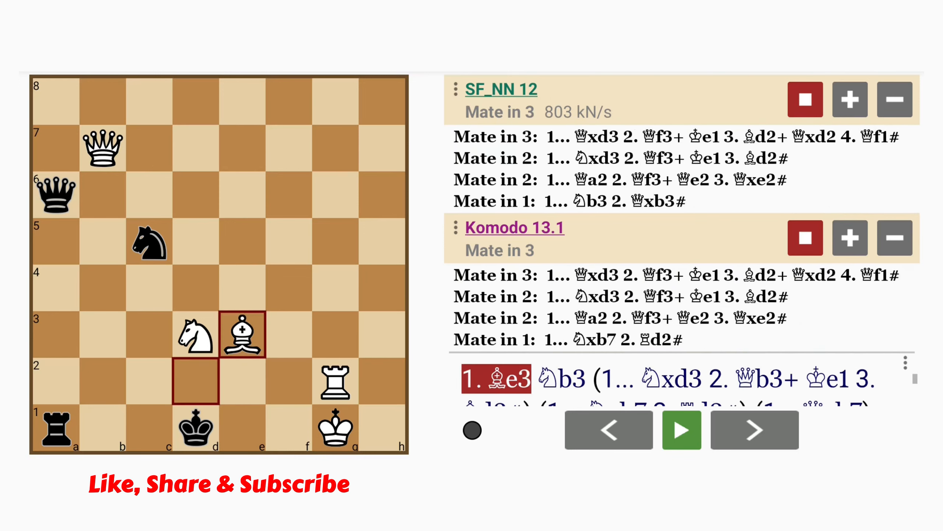
Step: Replay 1...Qxd3 2.Qf3+ Ke1 3.Bd2+ Qxd2 up to 4.Qf1# checkmate
{"action": "left_click", "coordinate": [754, 429]}
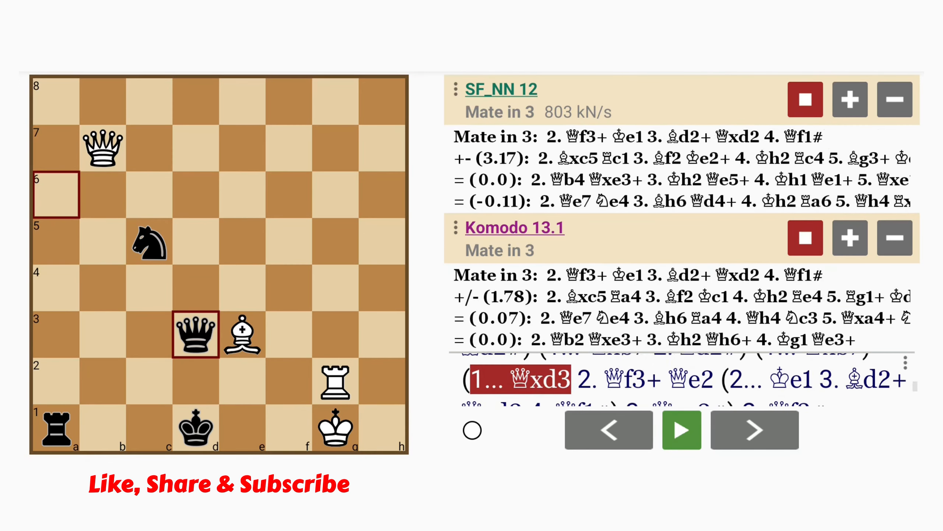
{"action": "left_click", "coordinate": [753, 430]}
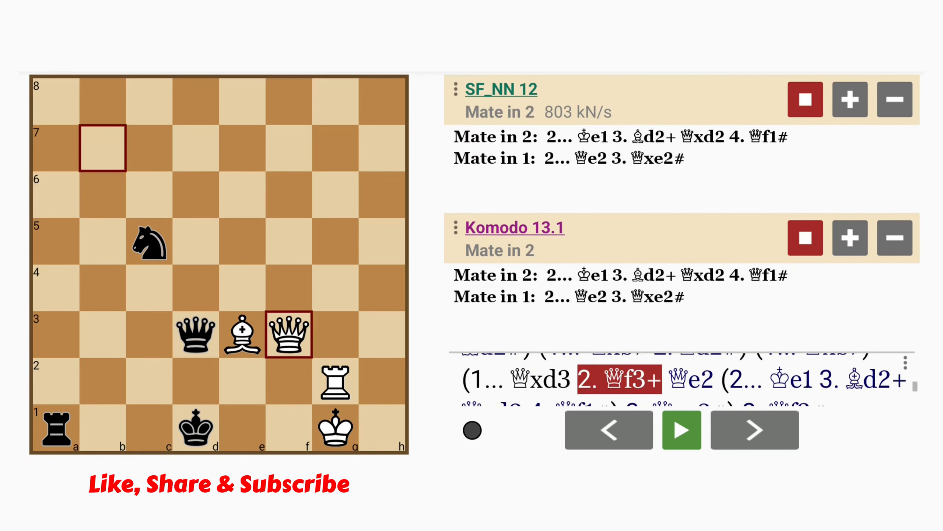
{"action": "left_click", "coordinate": [753, 430]}
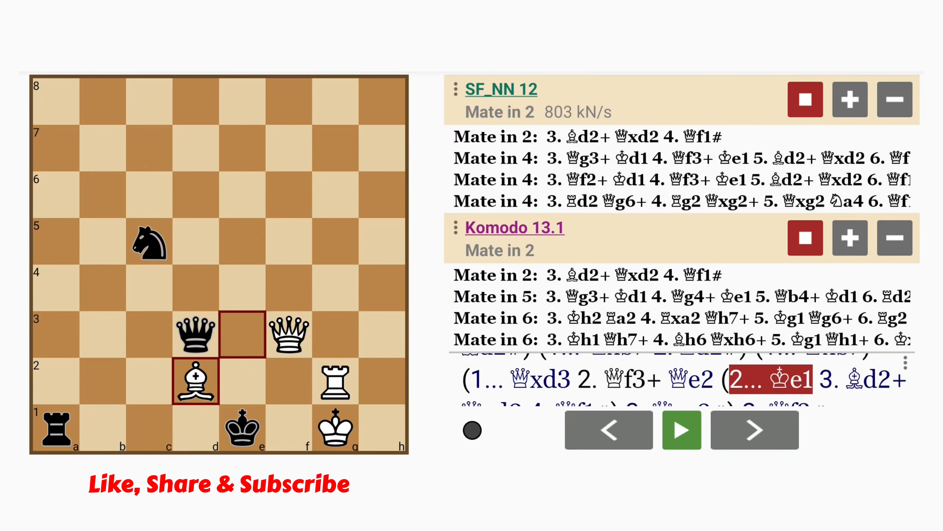
{"action": "left_click", "coordinate": [754, 429]}
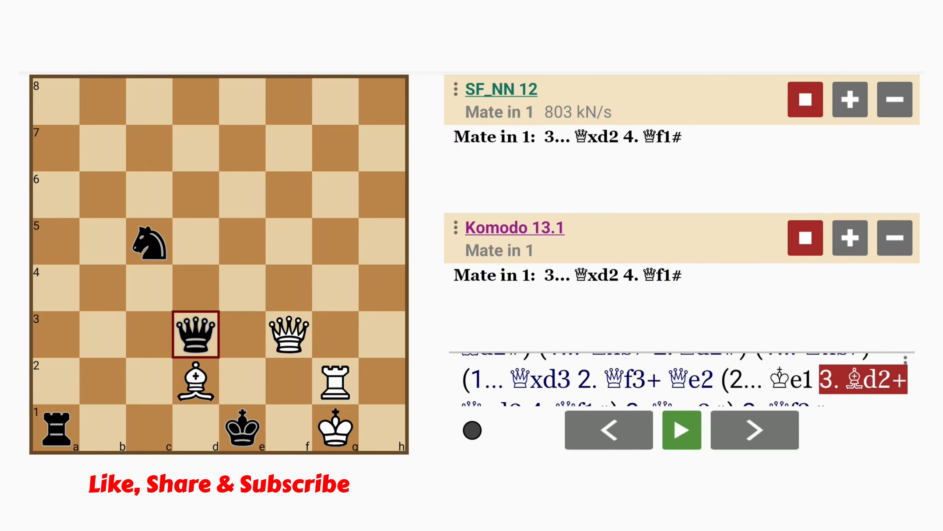
{"action": "left_click", "coordinate": [753, 429]}
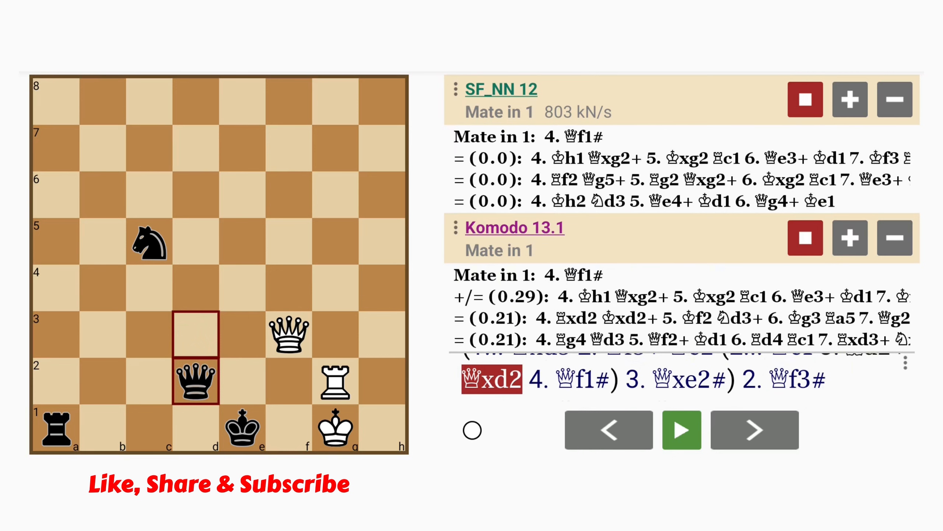
{"action": "left_click", "coordinate": [754, 430]}
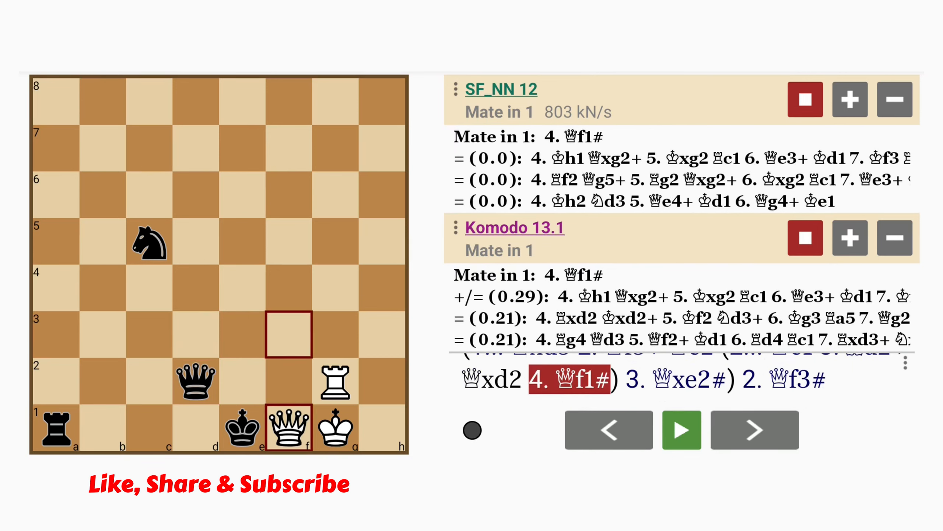